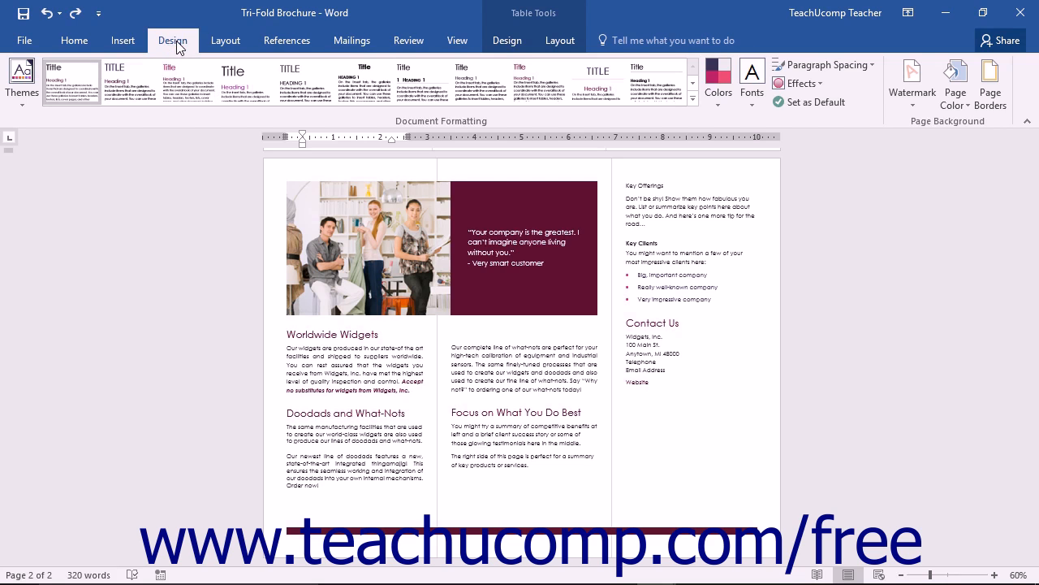
# Preview the Black & White, Casual and Centered style sets on the brochure
pyautogui.click(422, 121)
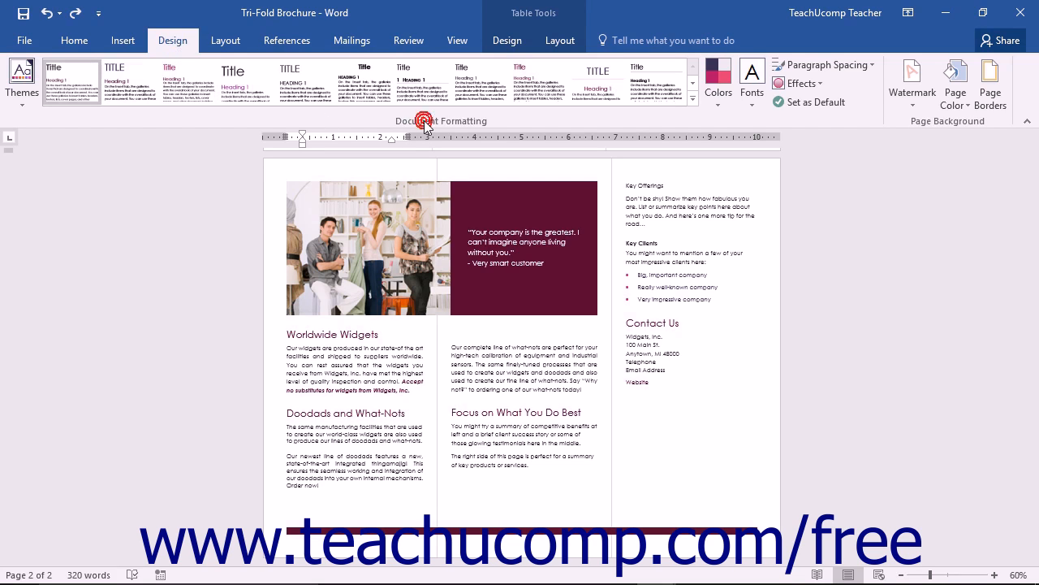
pyautogui.click(422, 81)
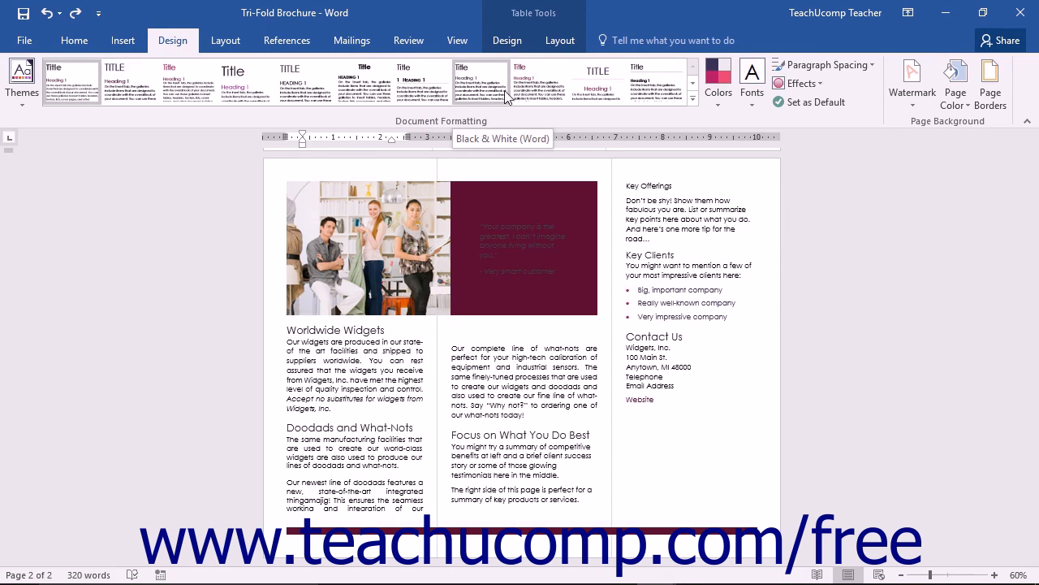
pyautogui.click(538, 81)
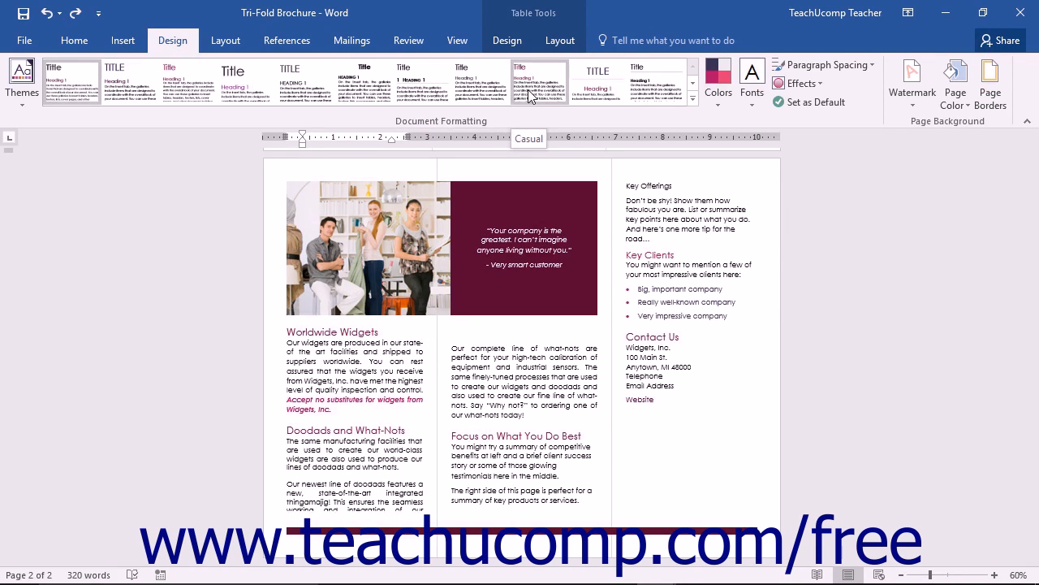
pyautogui.click(597, 81)
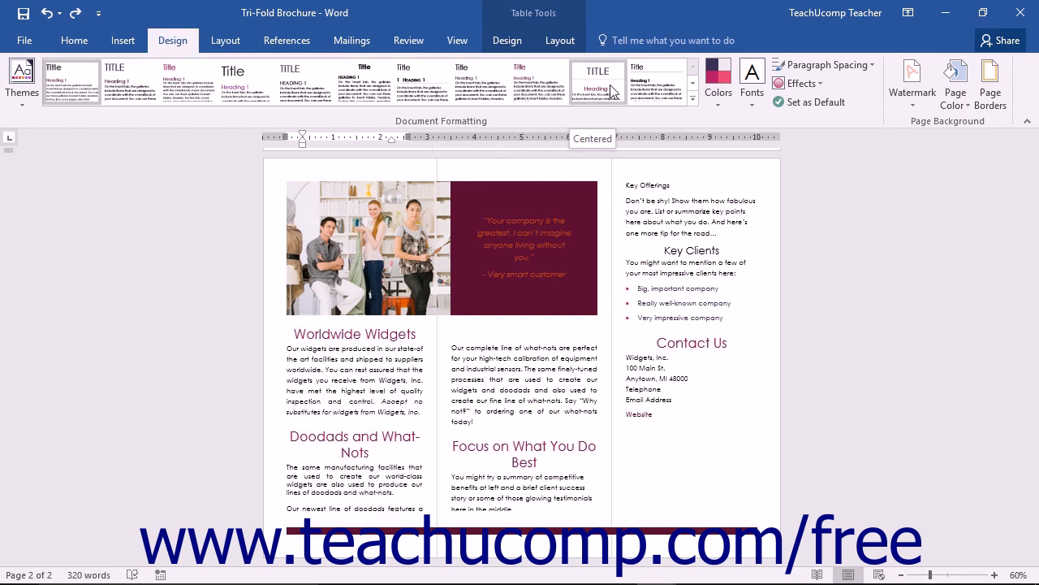
pyautogui.click(655, 82)
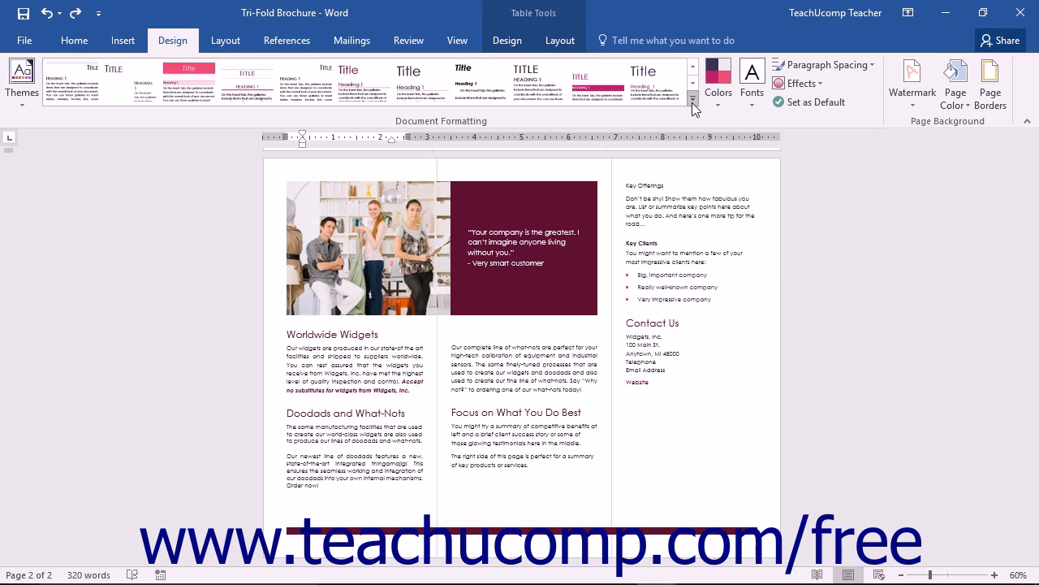
pyautogui.moveTo(693, 102)
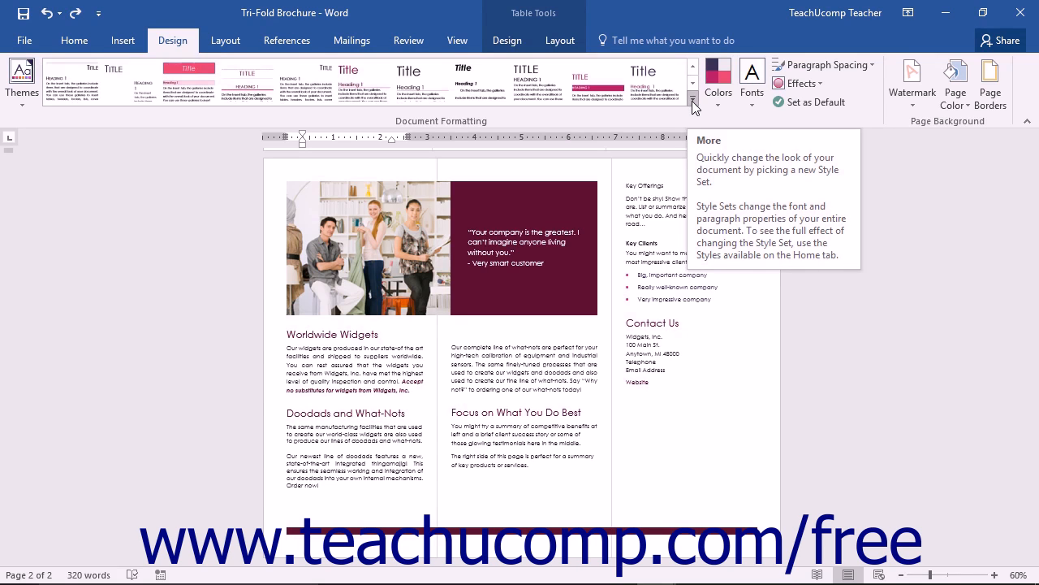
# Apply the Modern style set from the full gallery, then reopen the style set list
pyautogui.click(692, 102)
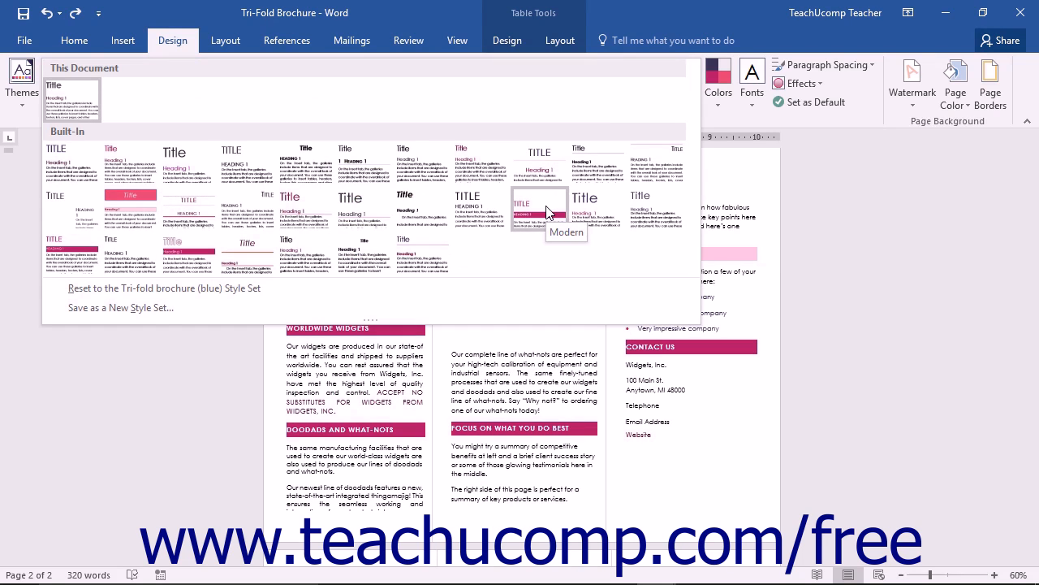
pyautogui.click(539, 203)
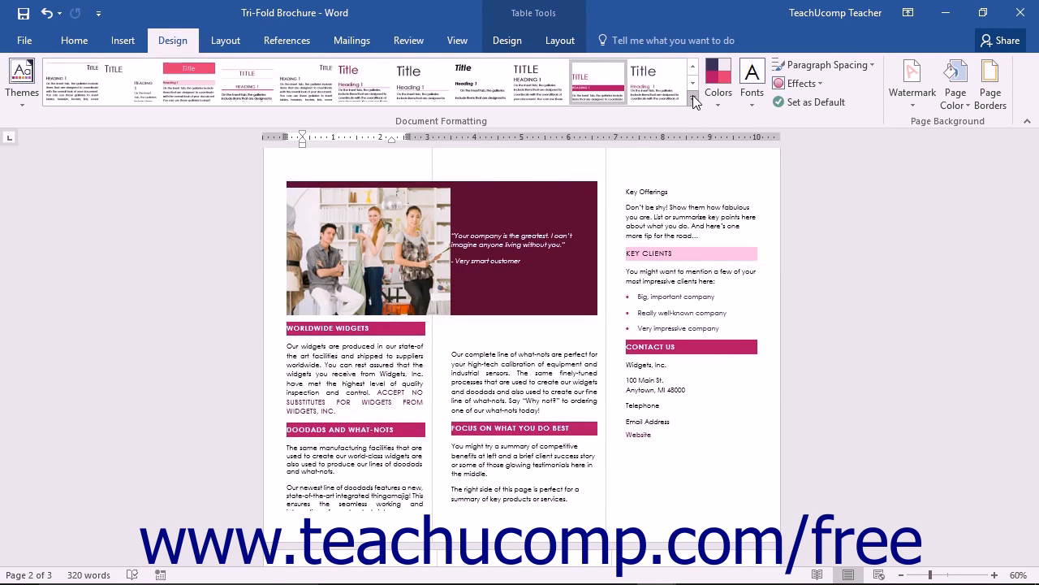
pyautogui.click(694, 101)
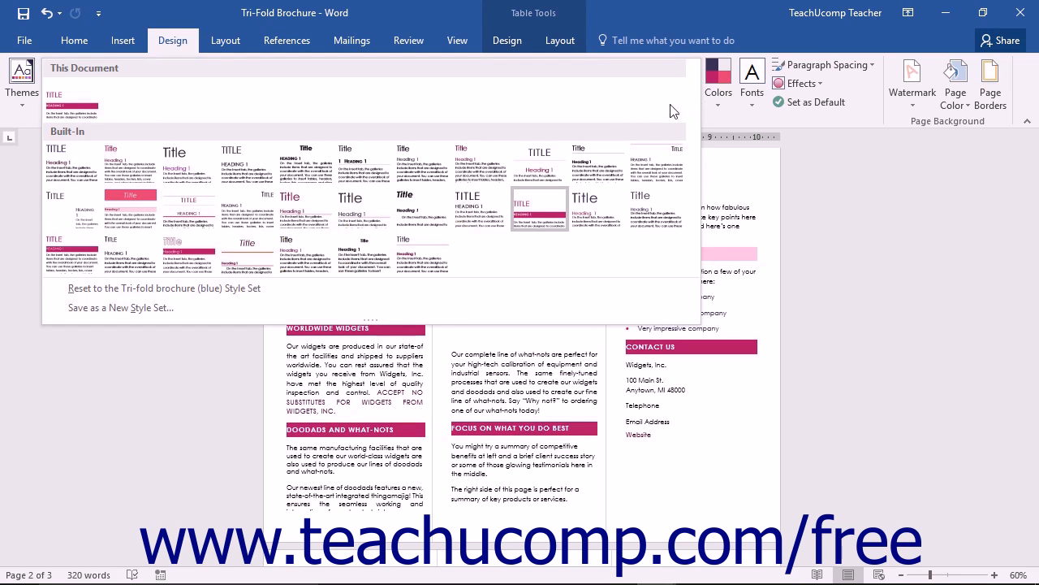
pyautogui.moveTo(73, 100)
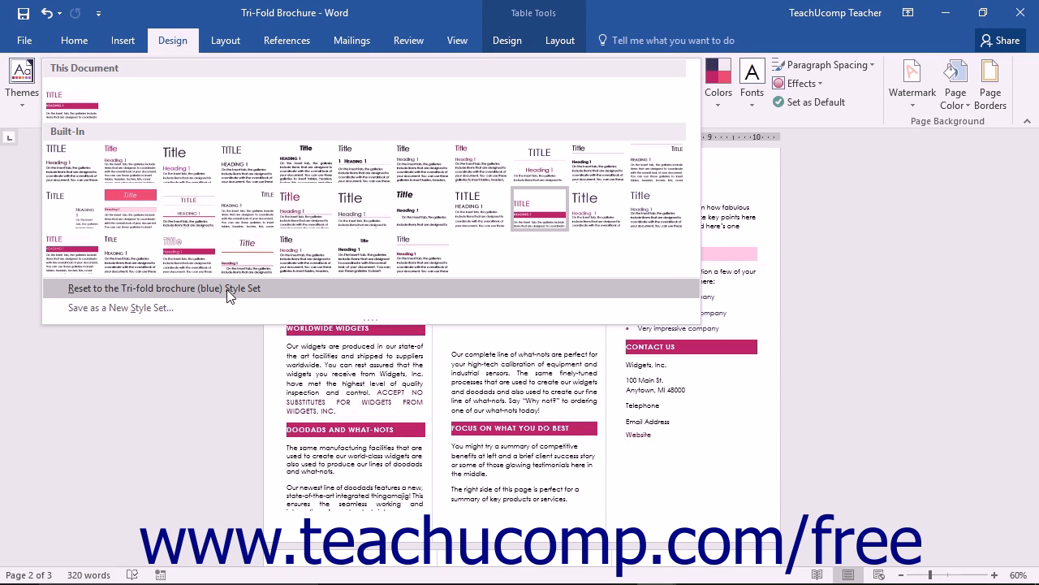
# Reset the brochure to the Tri-fold brochure (blue) style set, removing the Modern banners
pyautogui.click(170, 288)
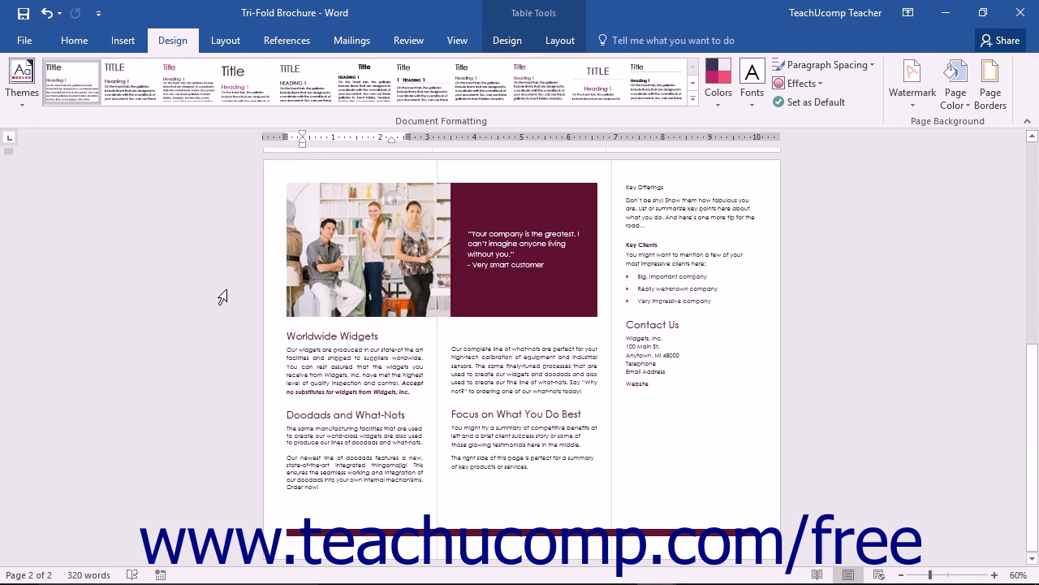
pyautogui.moveTo(301, 333)
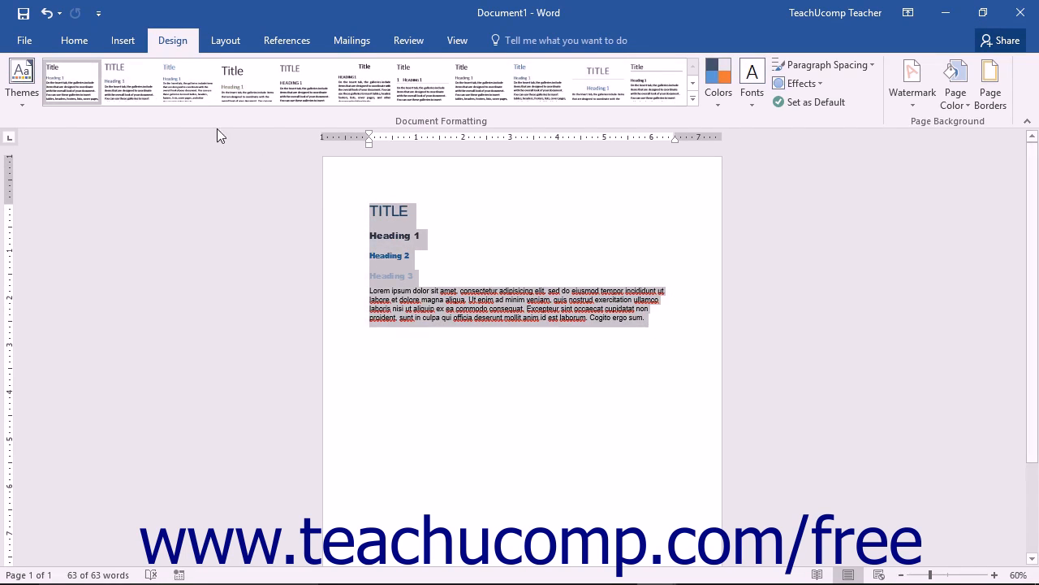
pyautogui.moveTo(187, 49)
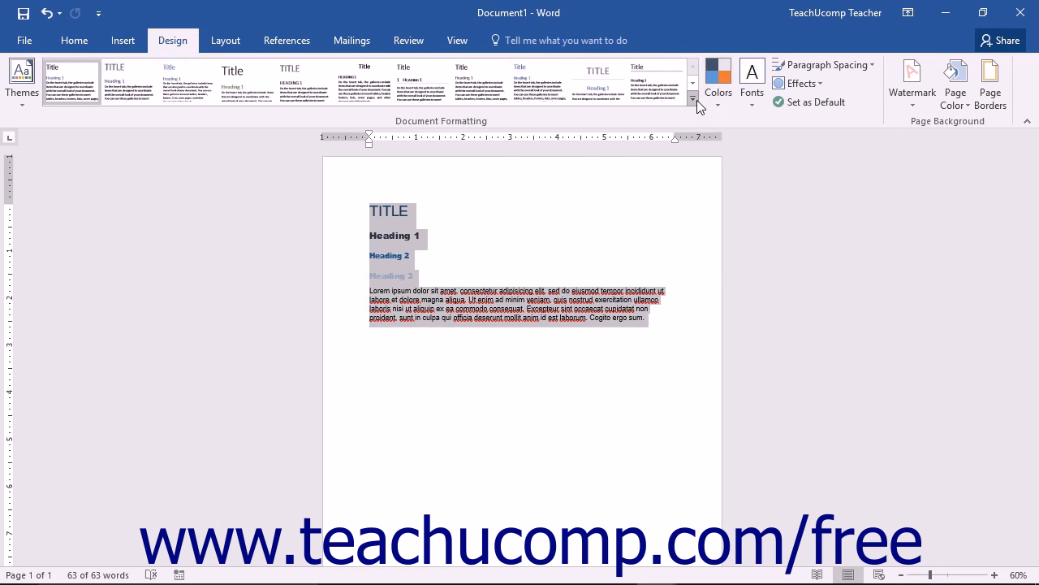
# Choose Save as a New Style Set from Document1's expanded Style Set gallery
pyautogui.click(693, 99)
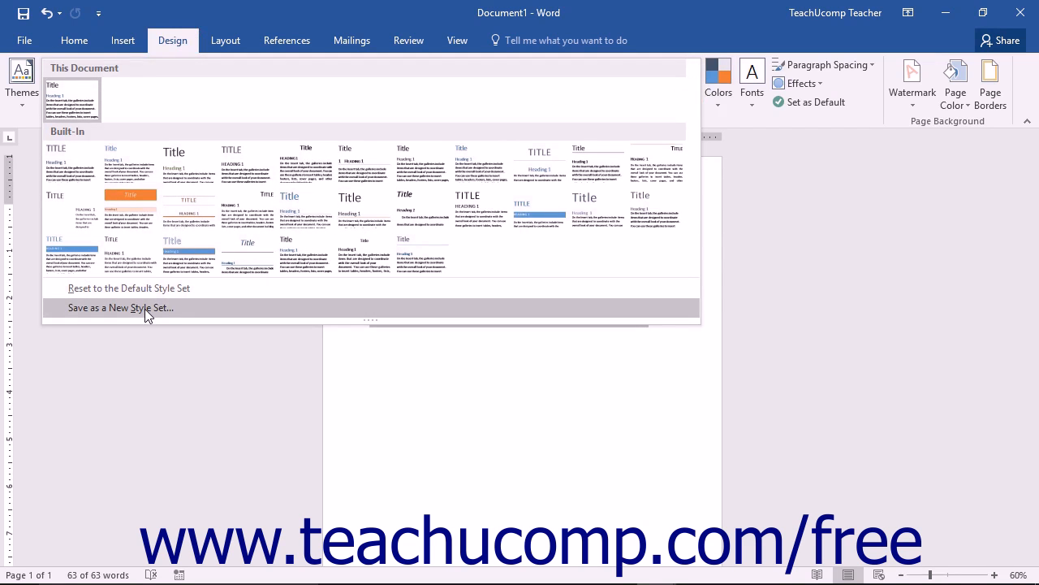
pyautogui.click(121, 307)
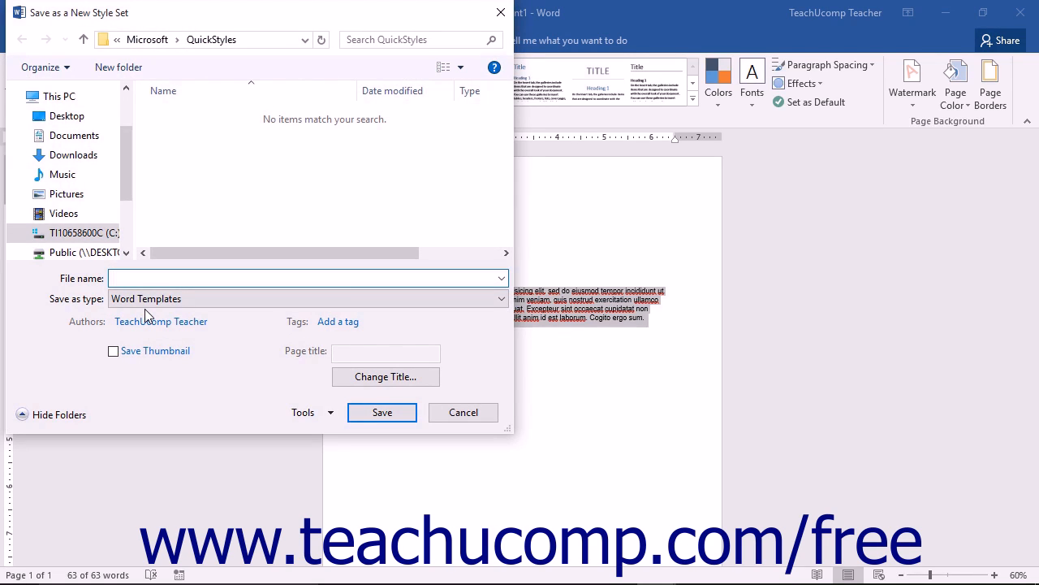
# Name the new style set 'Arial Style Set' and save it
pyautogui.click(304, 278)
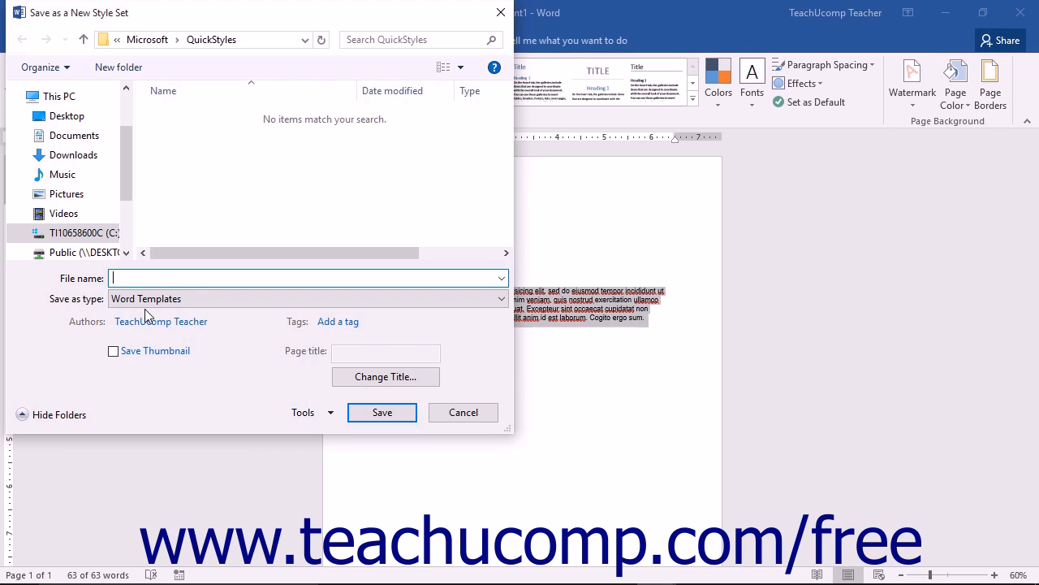
pyautogui.write('Arial Style Set')
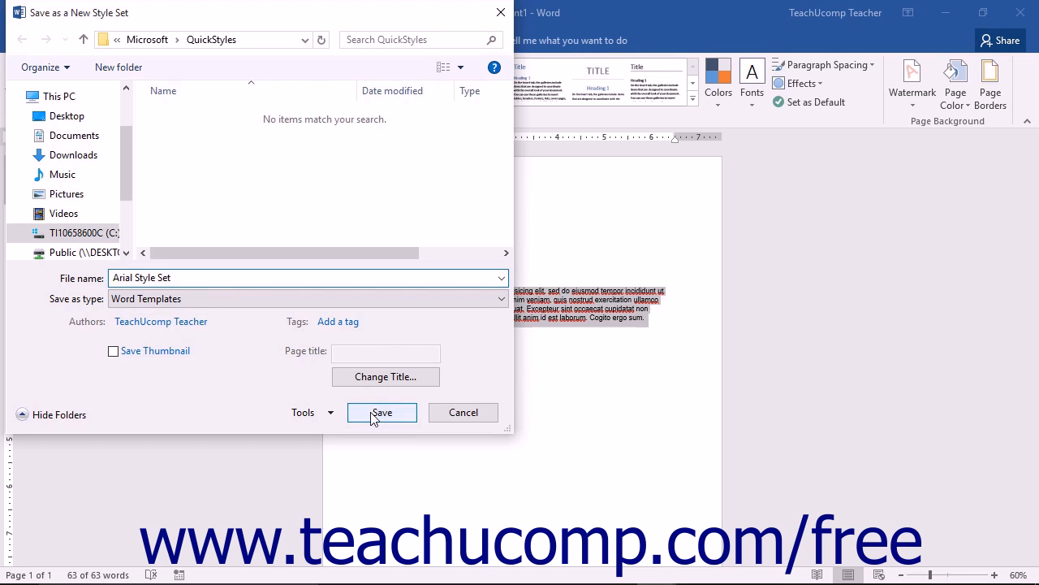
pyautogui.click(382, 412)
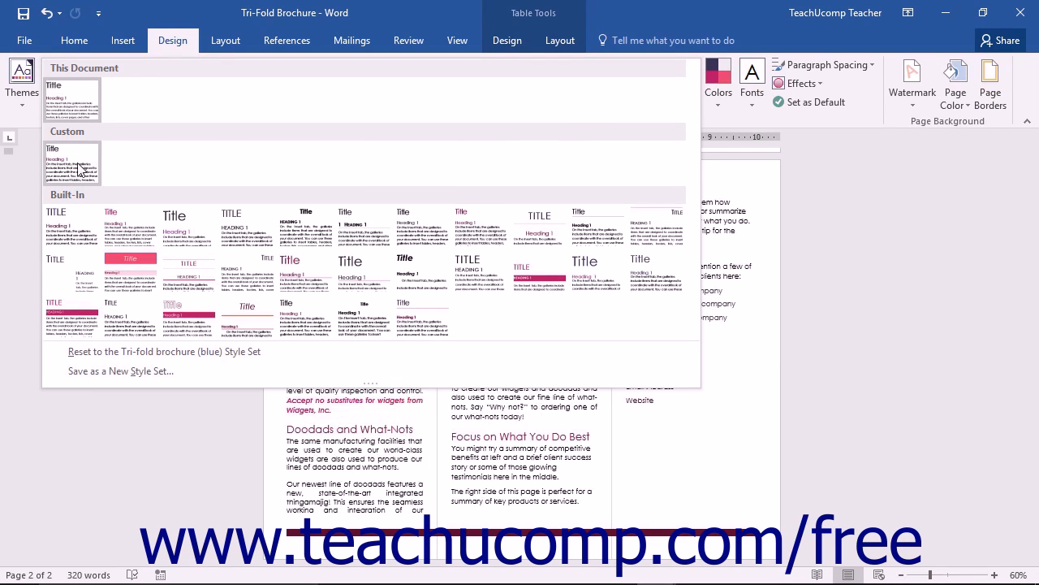
pyautogui.moveTo(71, 162)
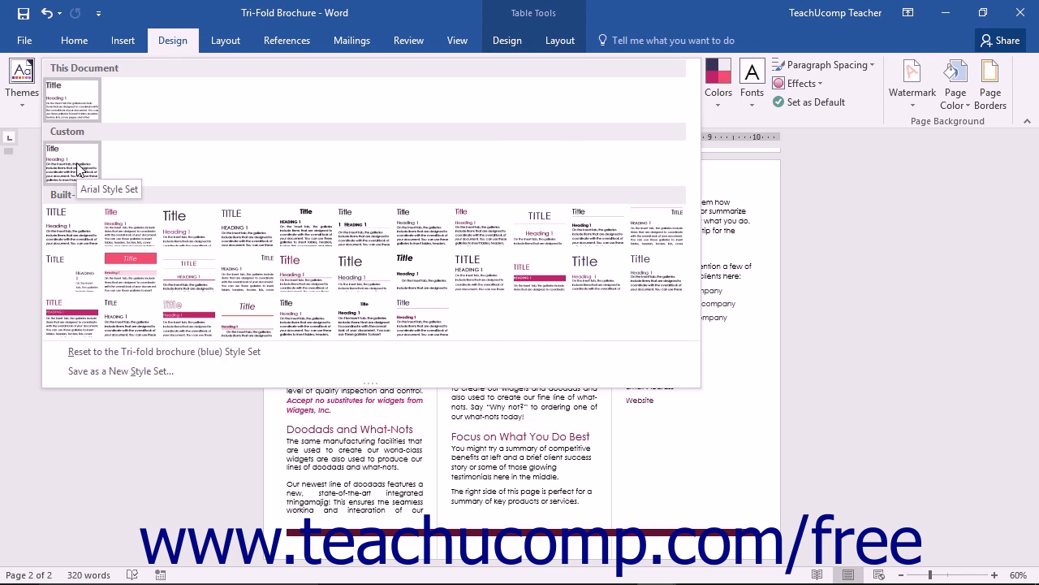